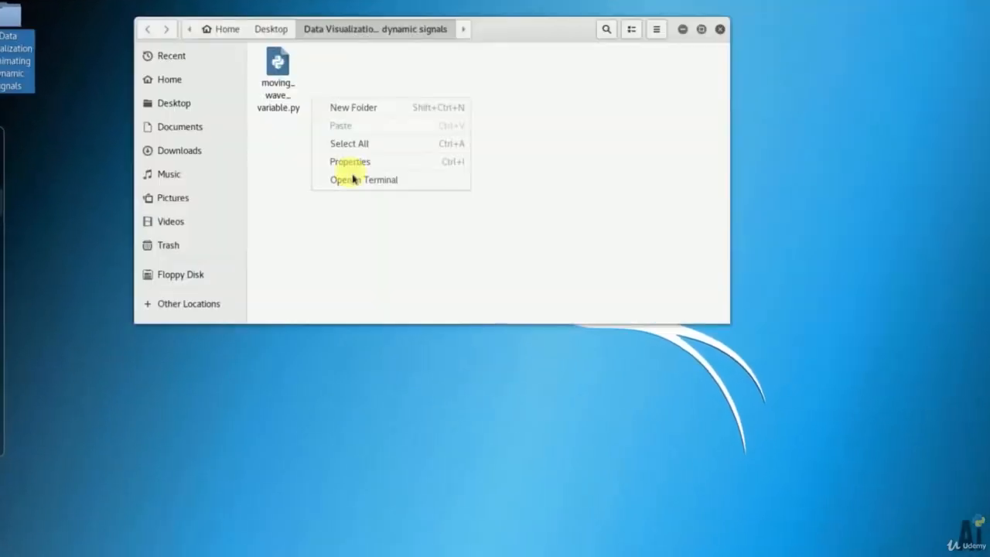
Step: Open a terminal in the project folder and run 'python moving_wave_variable.py'
{"action": "left_click", "coordinate": [363, 180]}
{"action": "type", "text": "python m"}
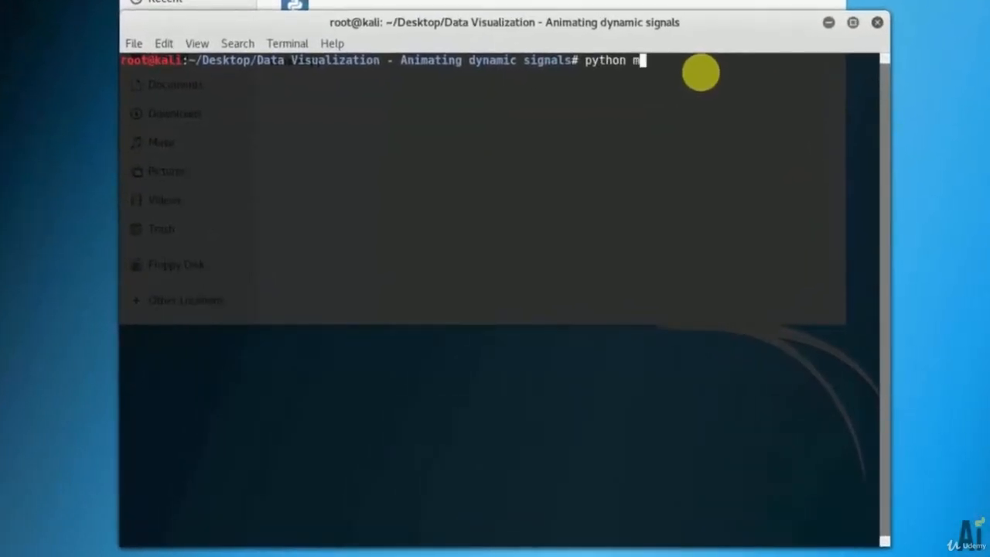
{"action": "type", "text": "oving_wave_variable.py"}
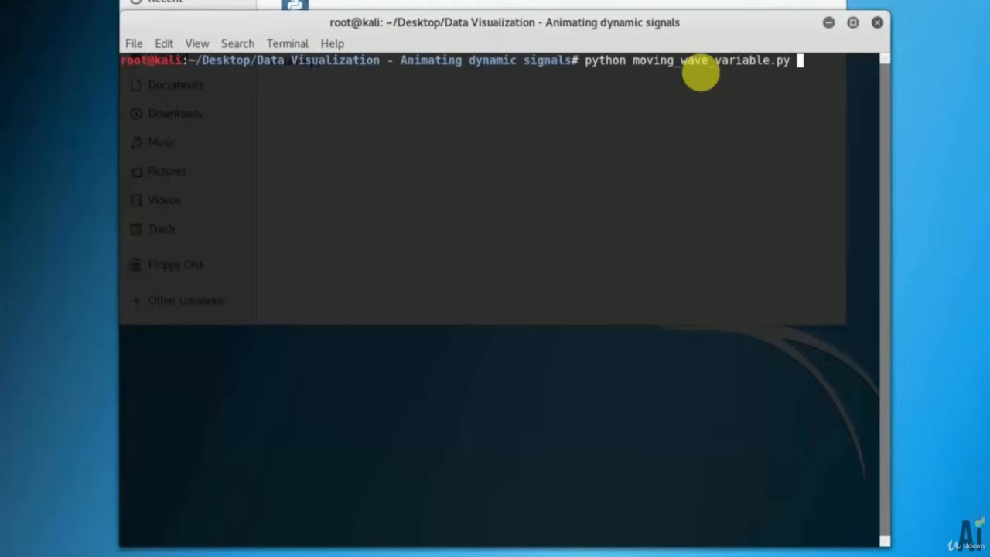
{"action": "key", "text": "Return"}
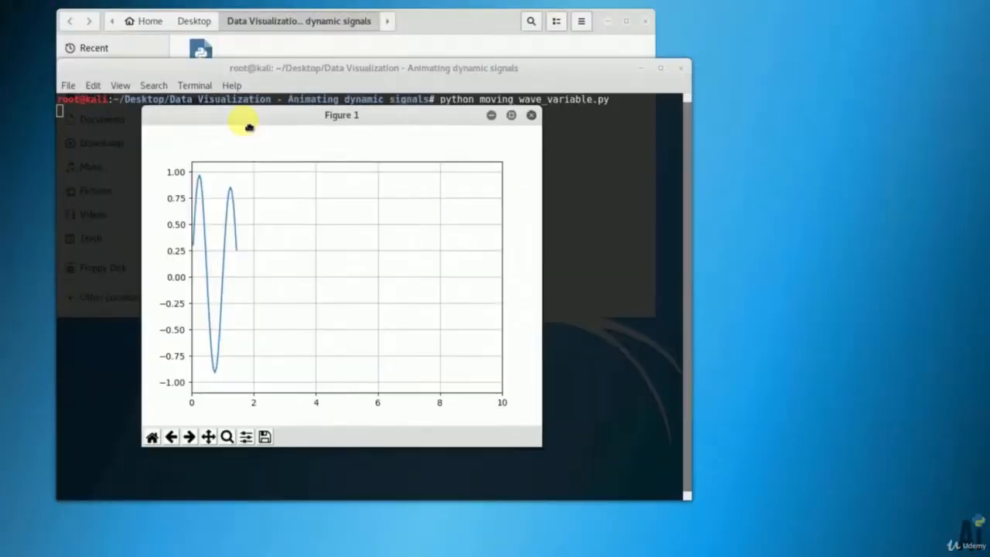
Step: Move the Figure 1 window left and watch the wave grow to x=10
{"action": "left_click_drag", "start_coordinate": [340, 115], "coordinate": [255, 114]}
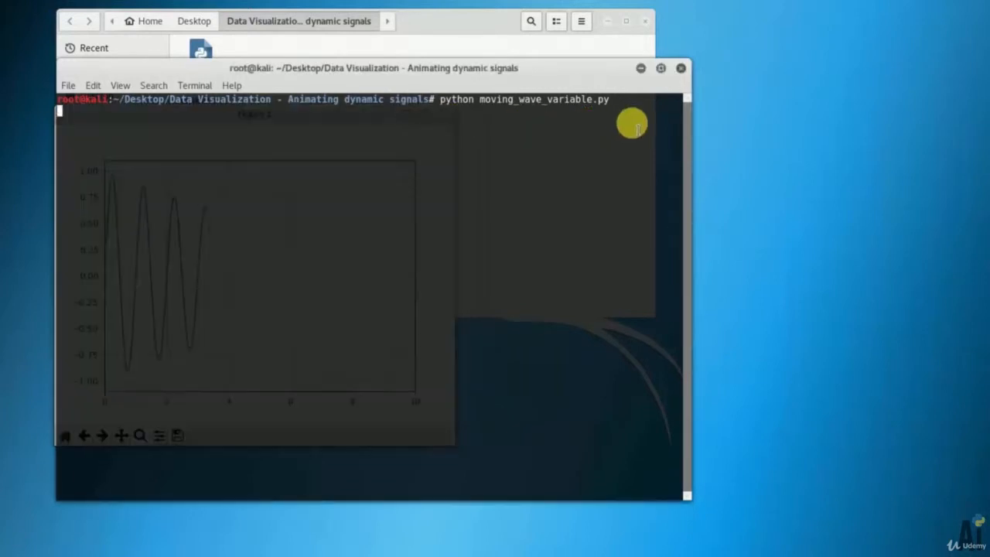
{"action": "mouse_move", "coordinate": [369, 109]}
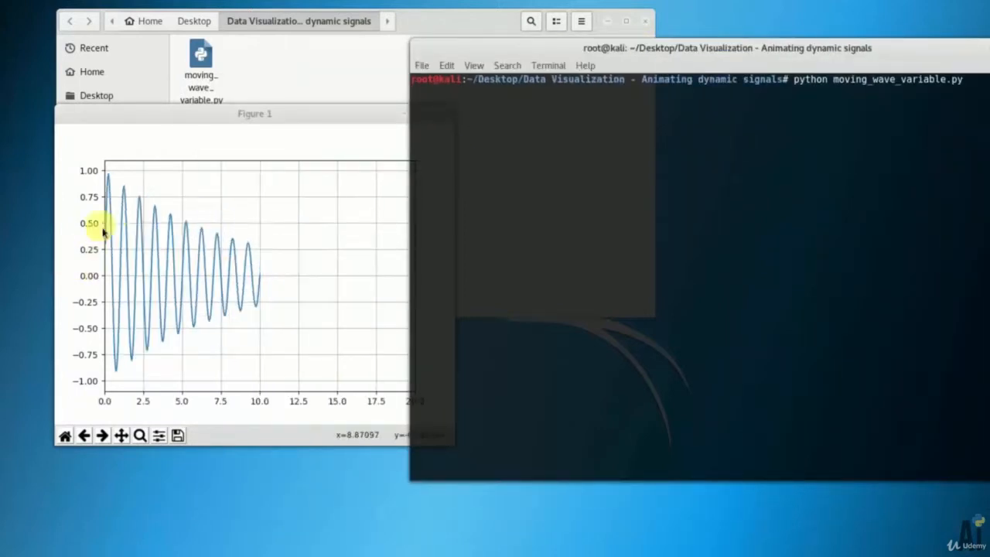
{"action": "mouse_move", "coordinate": [275, 287]}
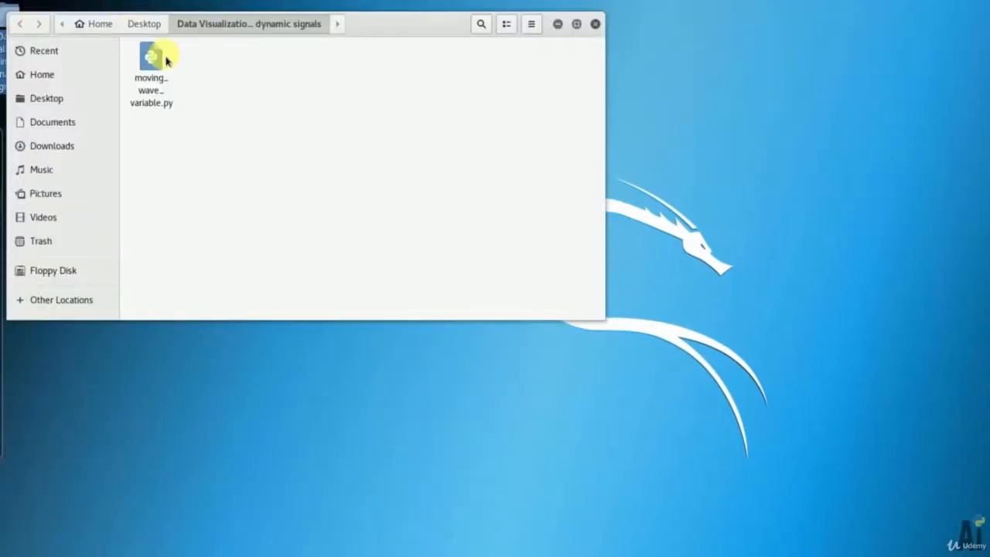
Step: Open moving_wave_variable.py from the file manager in gedit
{"action": "double_click", "coordinate": [151, 58]}
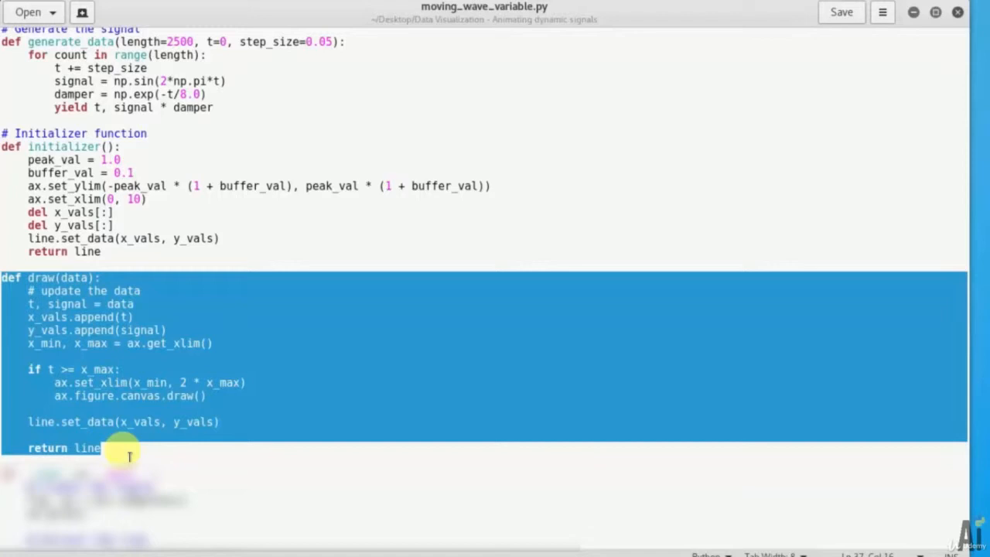
Step: Scroll down to the __main__ block's figure, line and data-list setup
{"action": "scroll", "scroll_direction": "down", "scroll_amount": 3}
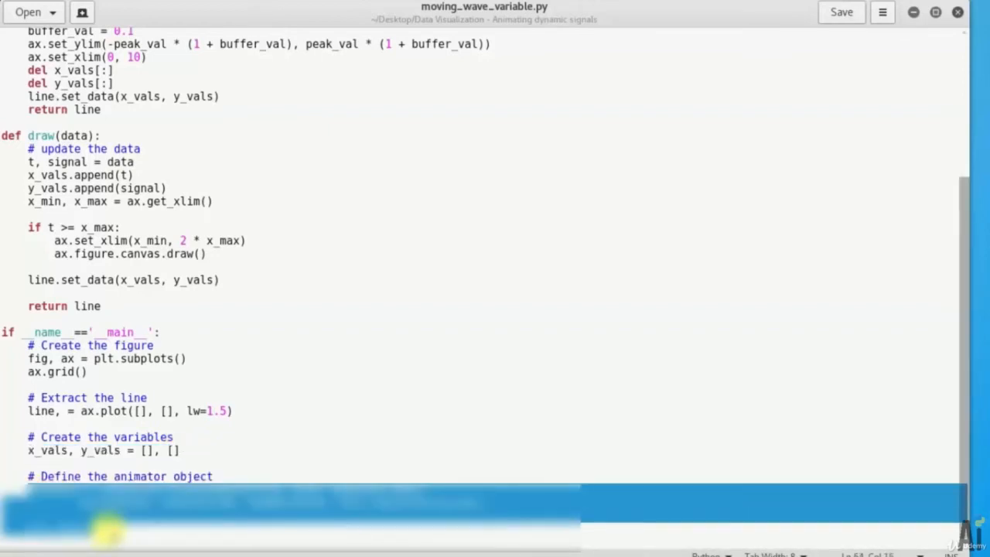
{"action": "mouse_move", "coordinate": [511, 340]}
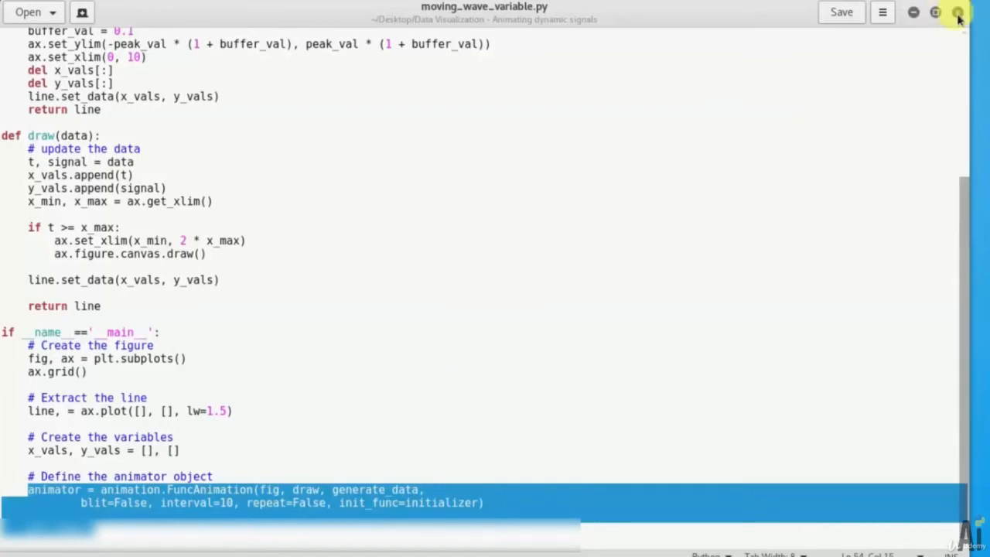
{"action": "mouse_move", "coordinate": [516, 347]}
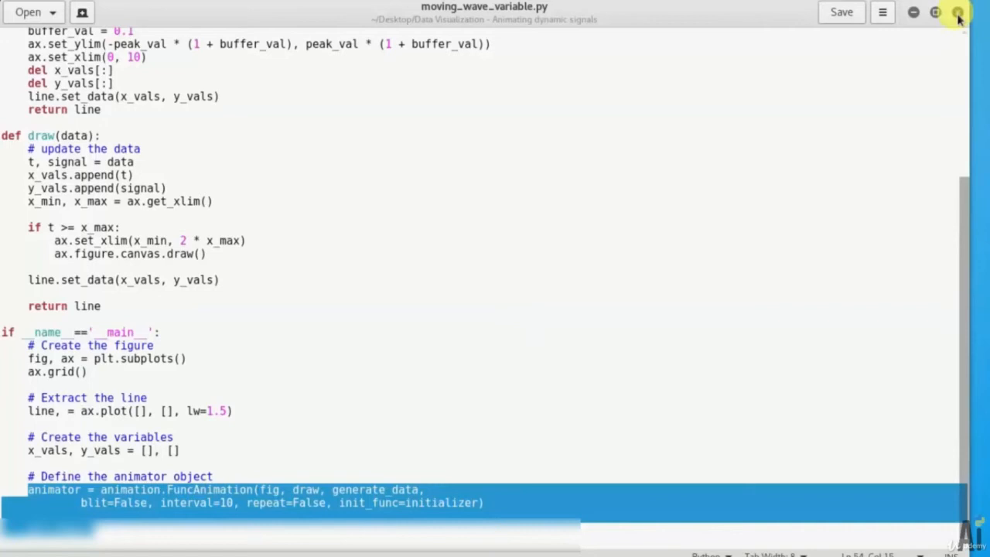
{"action": "mouse_move", "coordinate": [516, 340]}
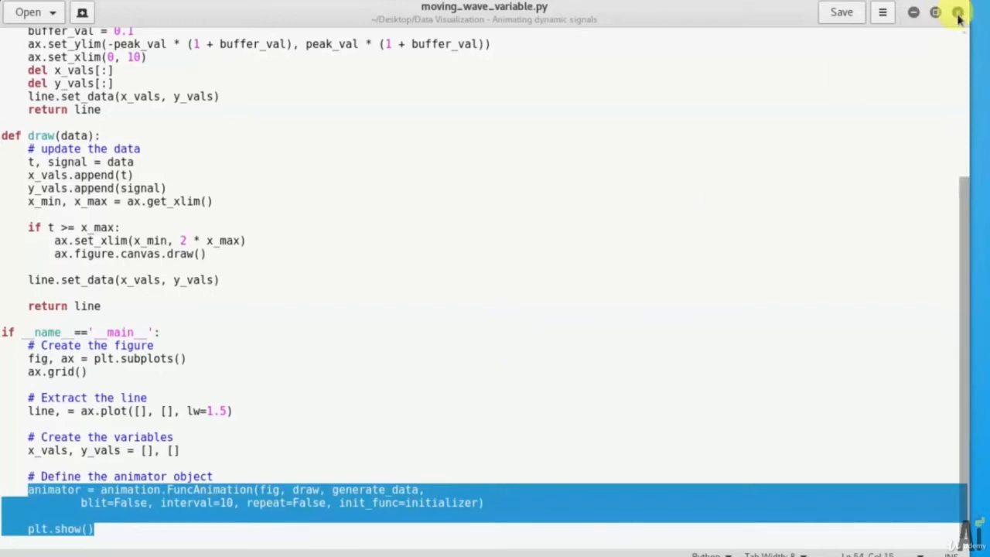
{"action": "mouse_move", "coordinate": [516, 341]}
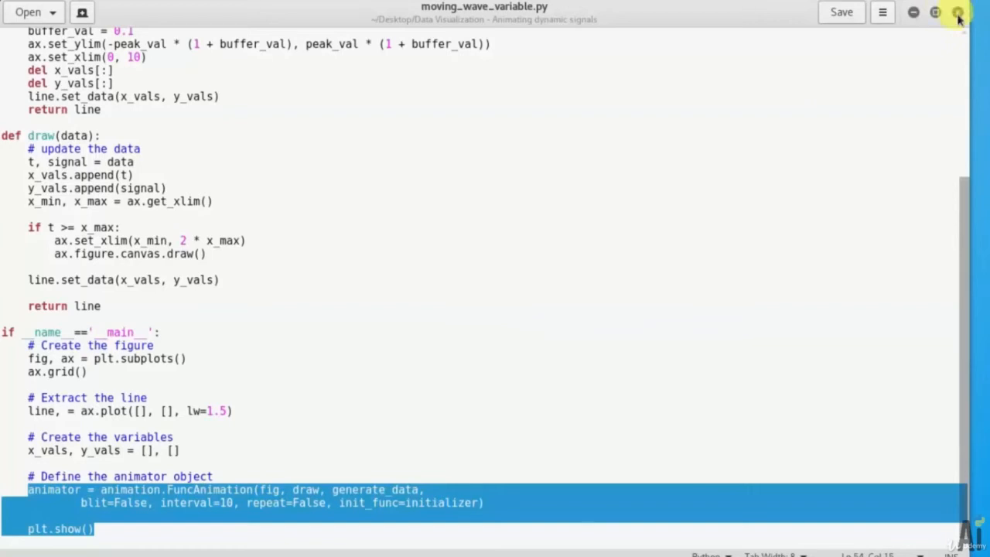
{"action": "mouse_move", "coordinate": [516, 345]}
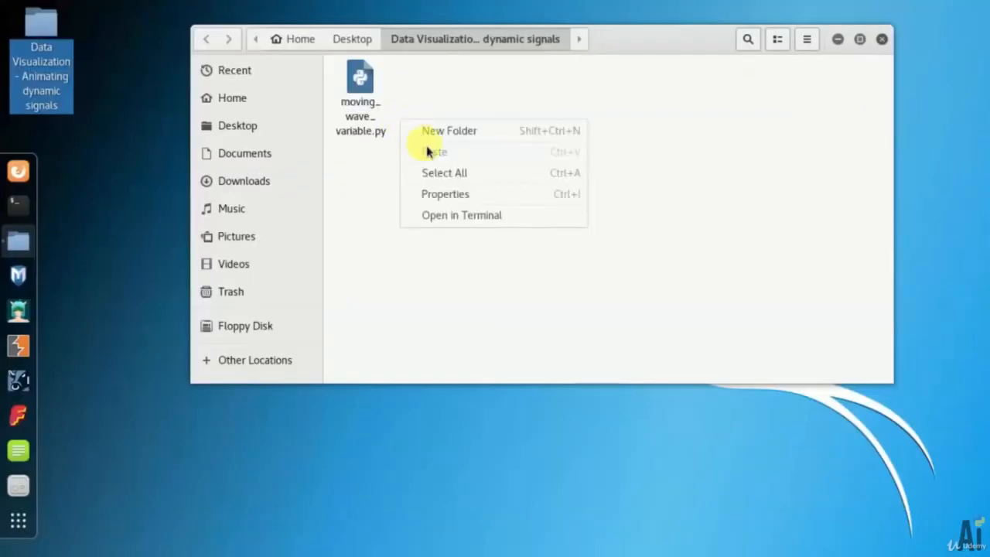
Step: Rerun 'python moving_wave_variable.py' from a project-folder terminal, keeping the terminal in front
{"action": "left_click", "coordinate": [456, 199]}
{"action": "type", "text": "python m"}
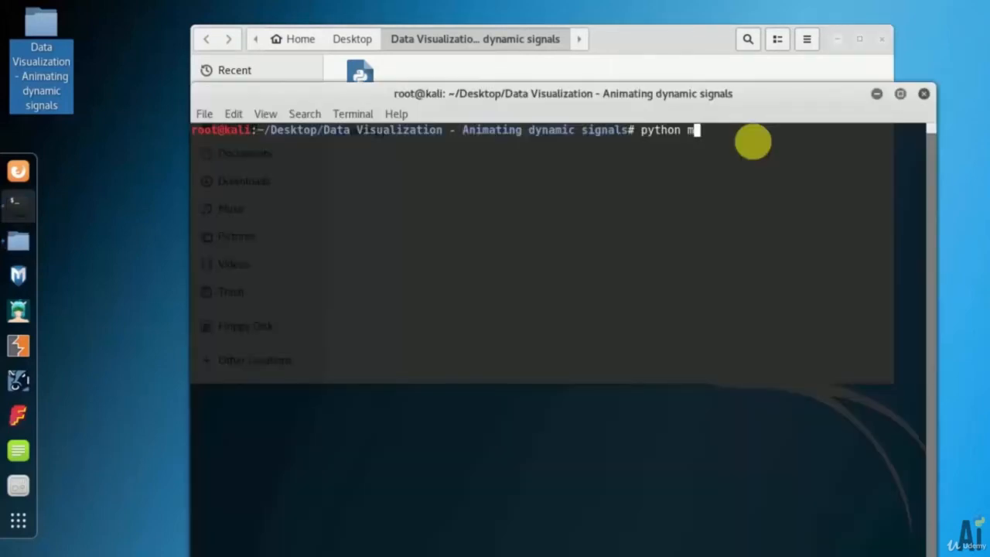
{"action": "type", "text": "oving_wave_variable.py"}
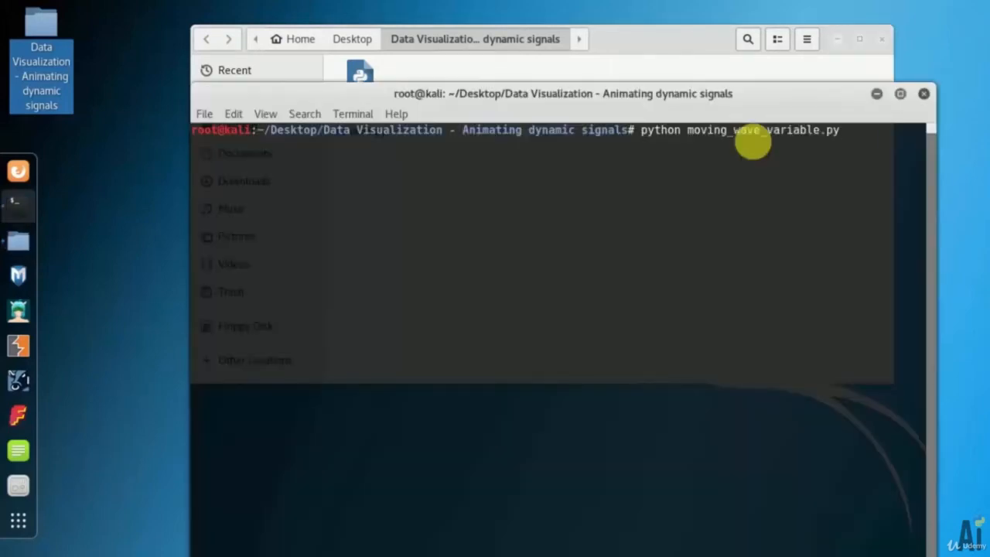
{"action": "key", "text": "Return"}
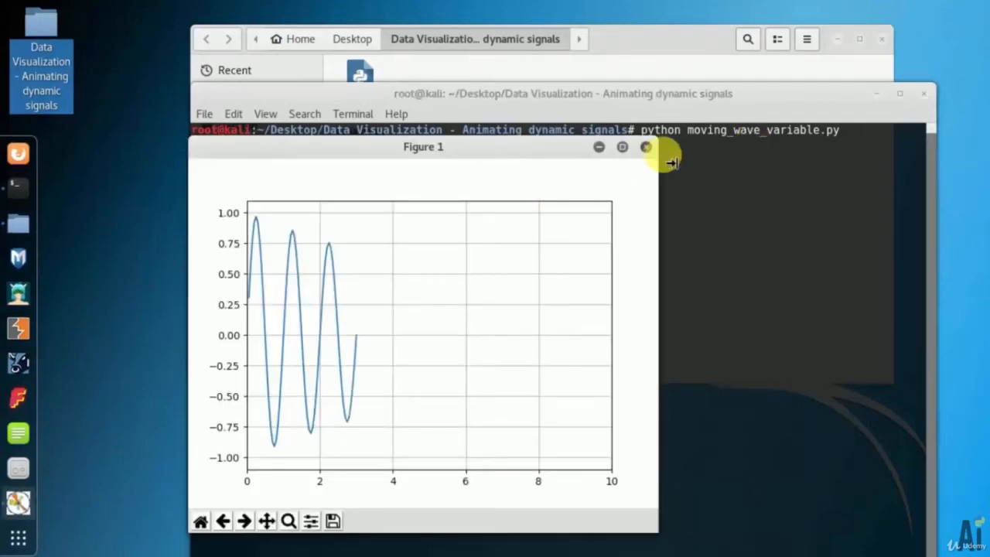
{"action": "left_click", "coordinate": [646, 147]}
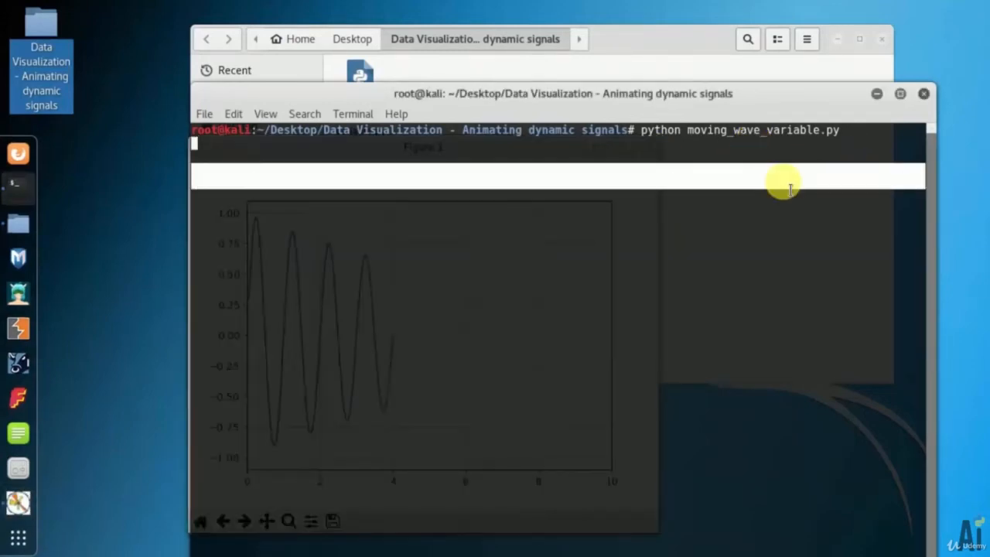